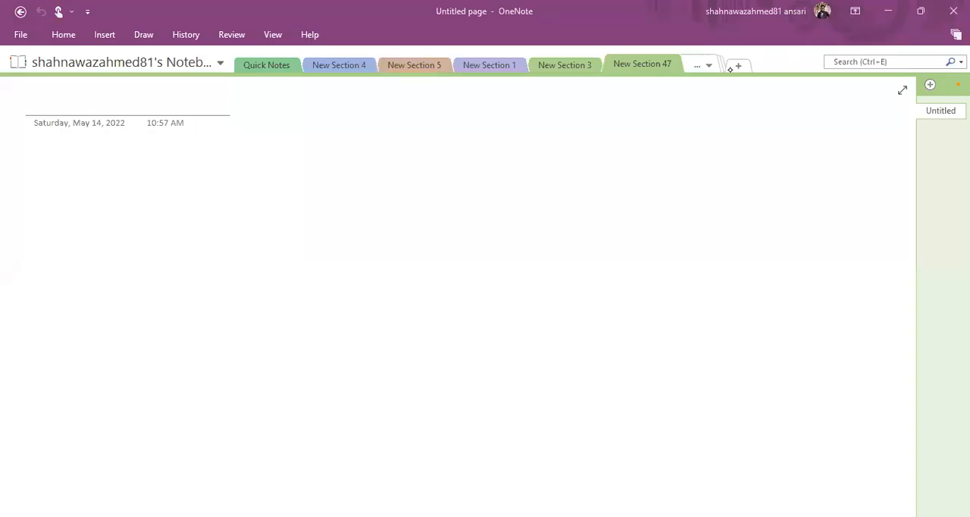
- Handwrite an underlined 'Tax Payment' heading branching into 'Large Co' and 'Not Large'
click(373, 142)
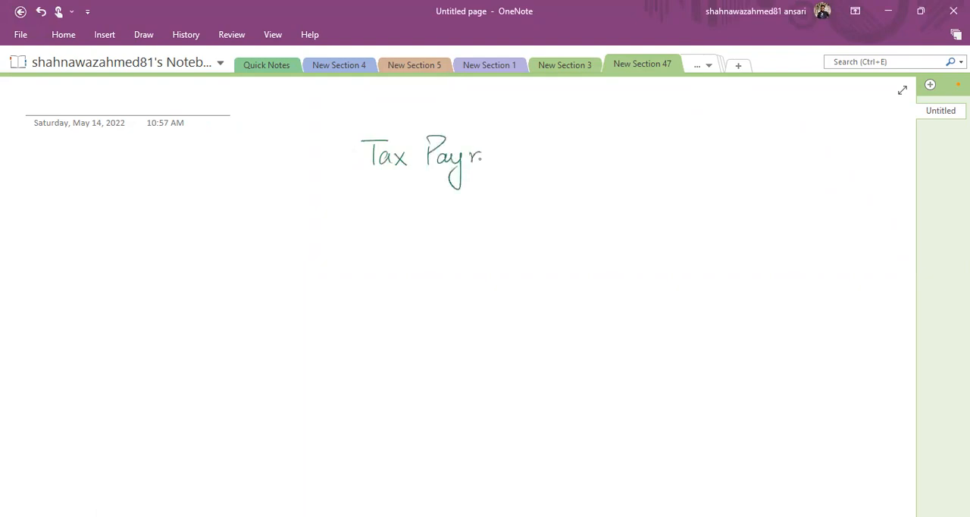
drag(478, 159, 543, 160)
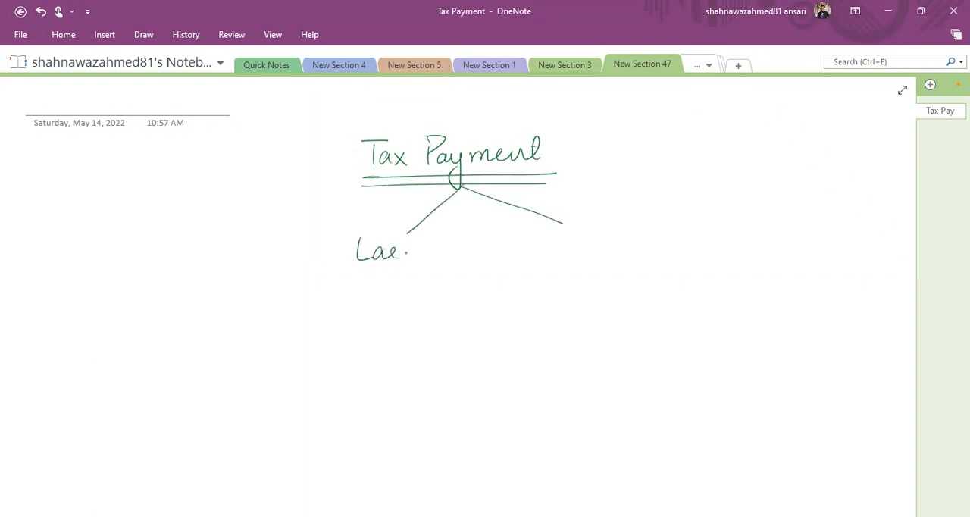
drag(406, 251, 443, 276)
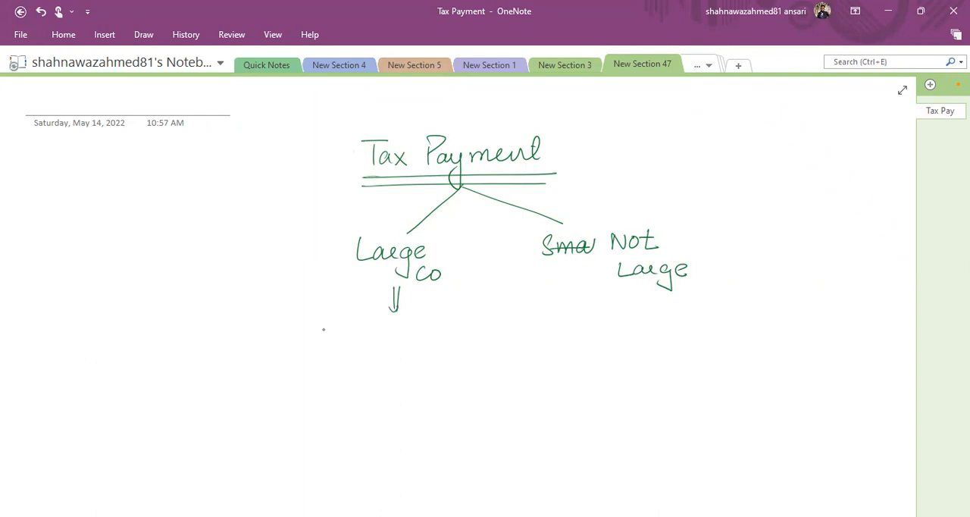
- Handwrite 'Quarterly installment' under the Large Co arrow
drag(319, 333, 382, 334)
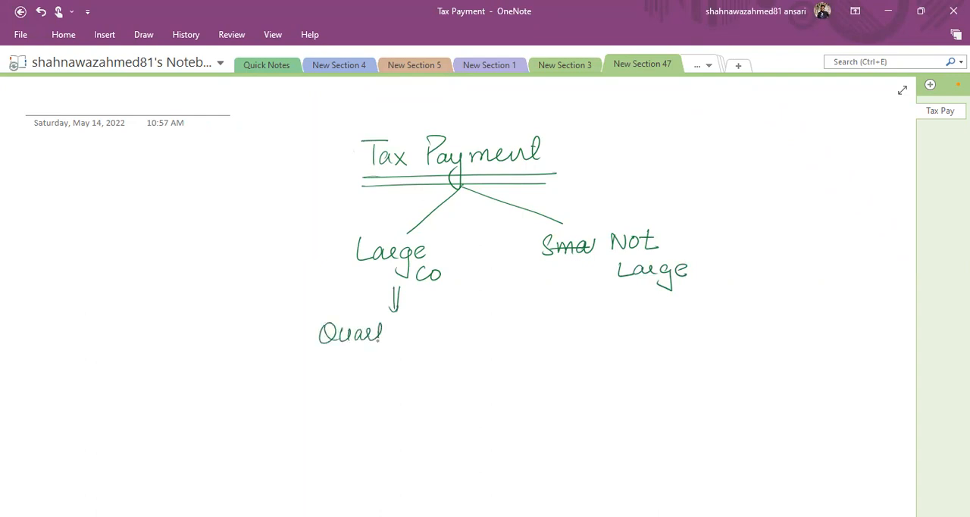
drag(371, 334, 432, 337)
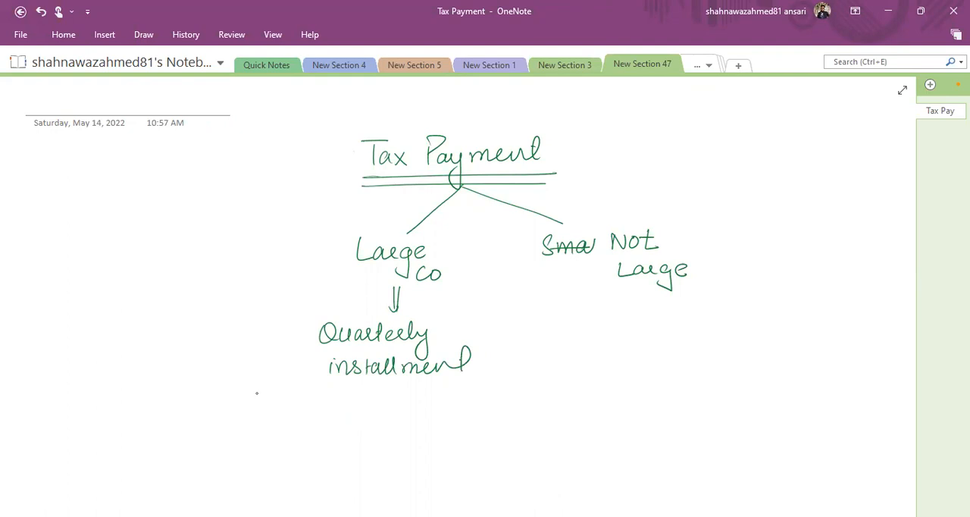
- Write the period '1 jan 2021 – 31 dec 2021' and draw a box around it
drag(224, 397, 230, 424)
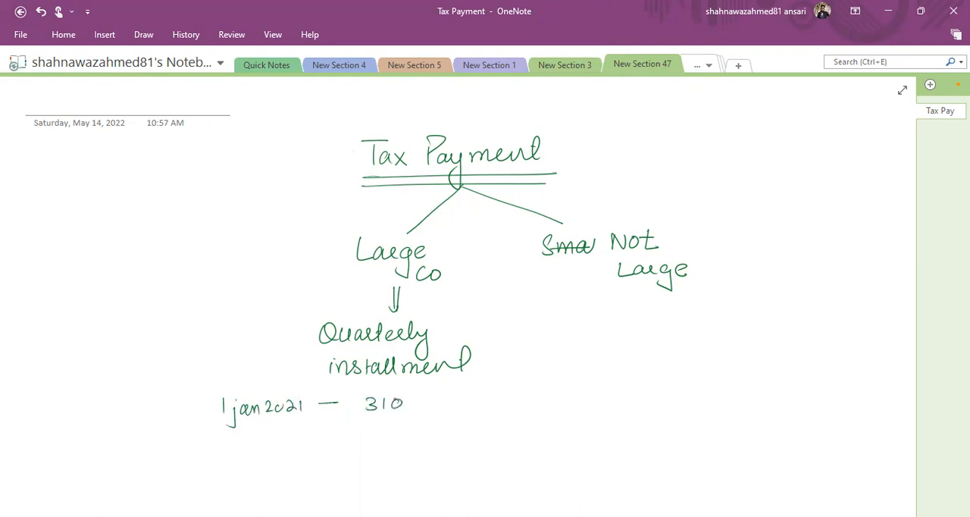
text(31dec202)
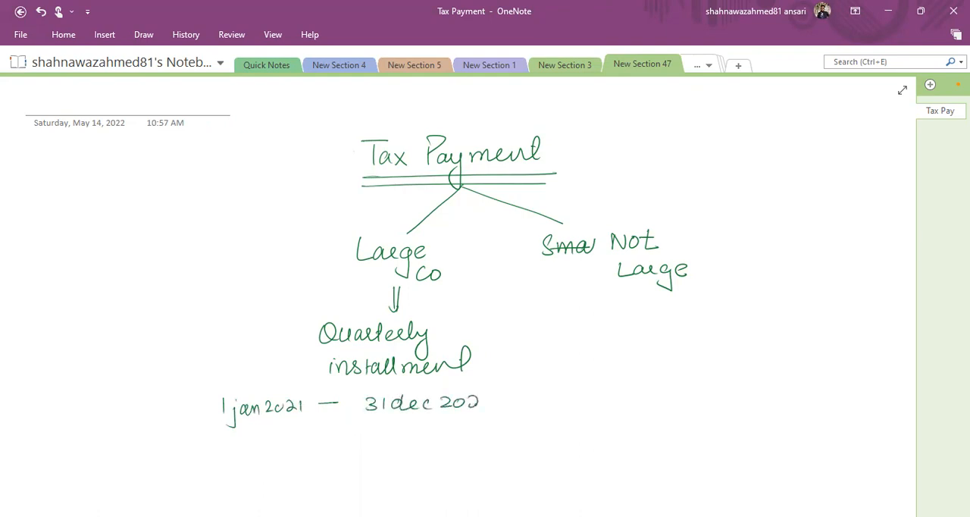
drag(205, 393, 508, 421)
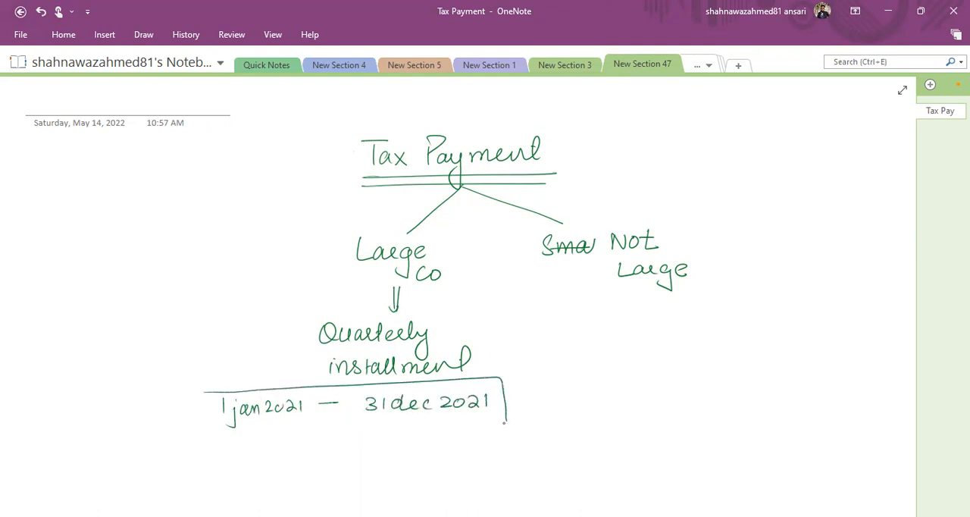
drag(205, 391, 508, 425)
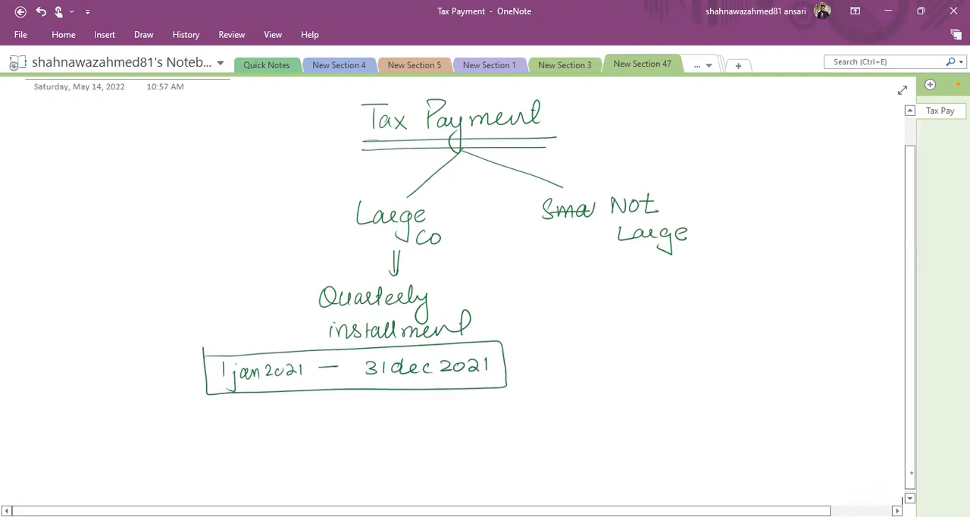
- List 7, 10, 13 and 16 Month under '14th of Month', then switch to red ink for due dates
scroll(down, 3)
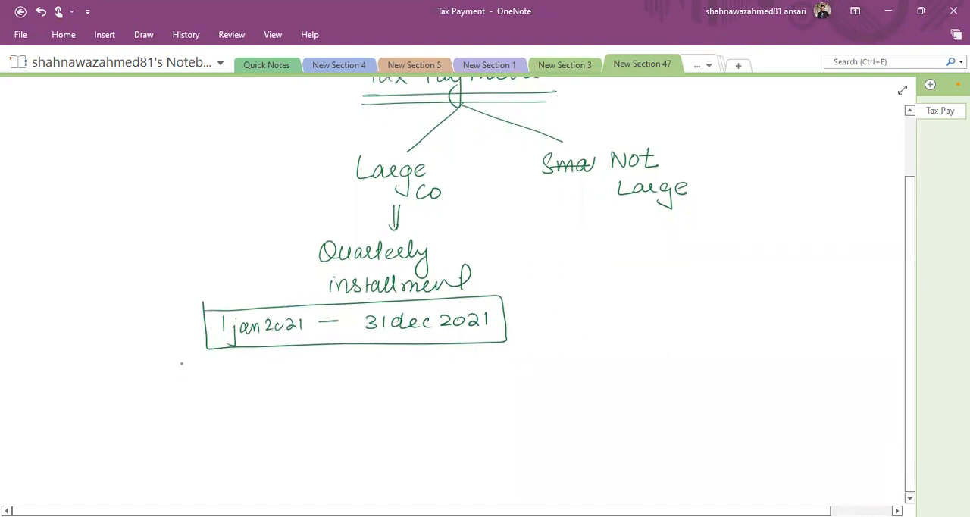
mouse_move(224, 382)
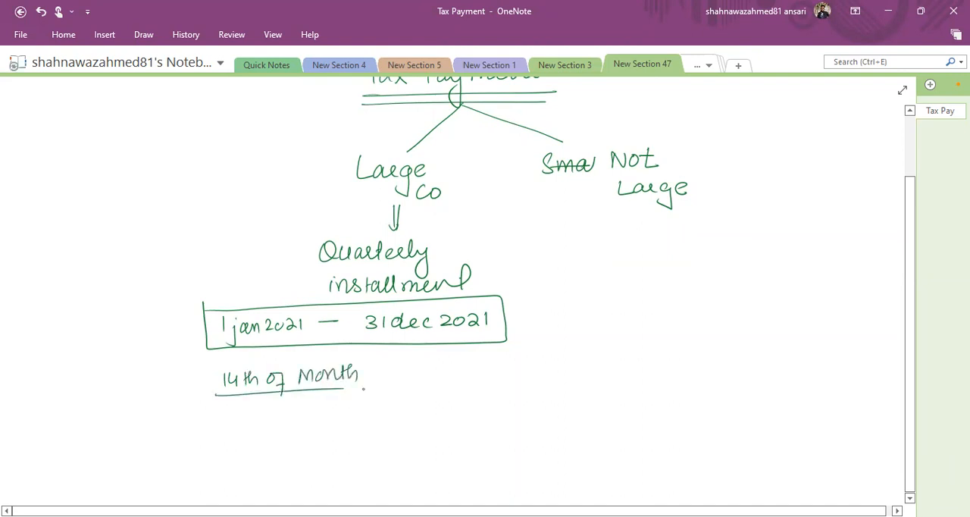
drag(225, 412, 243, 422)
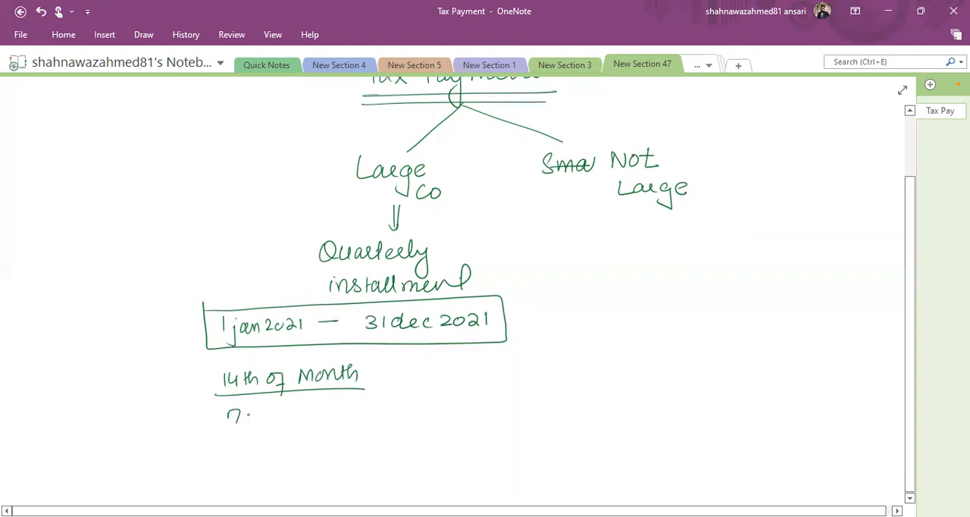
drag(242, 416, 297, 415)
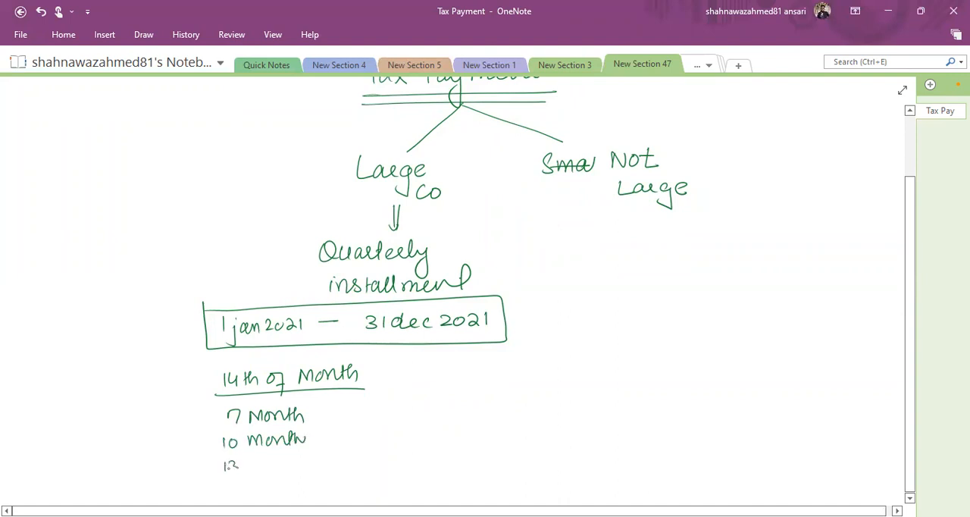
drag(243, 465, 307, 465)
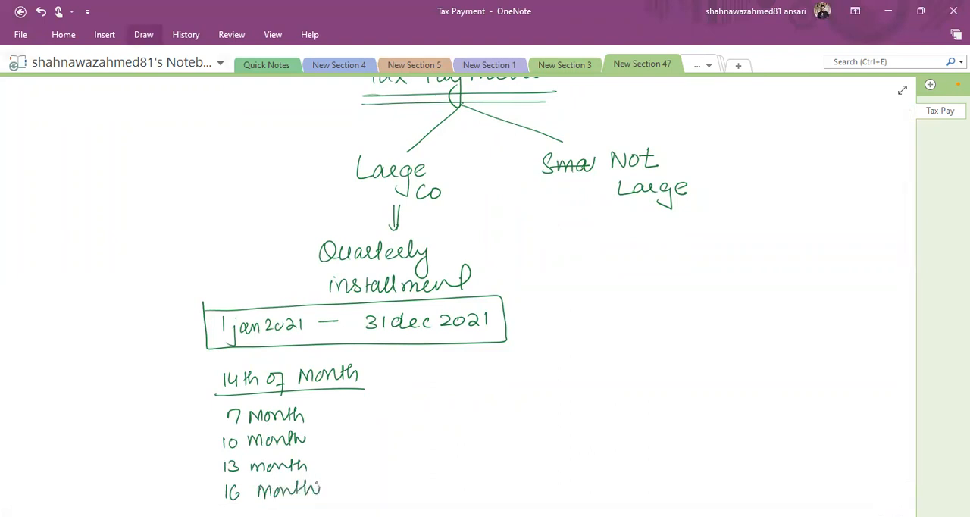
click(143, 33)
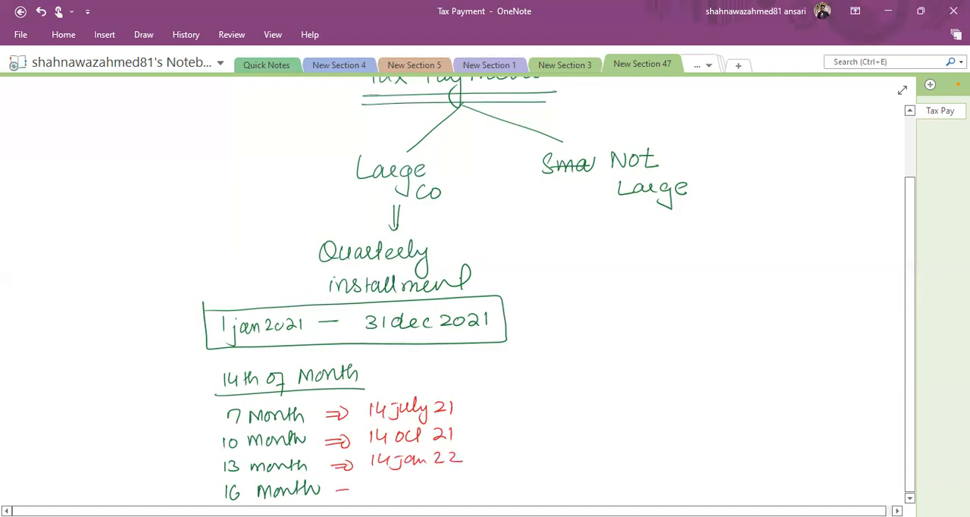
- Write '14 April 22' as the 16 Month due date and start the 'Short Period' heading
drag(341, 492, 421, 484)
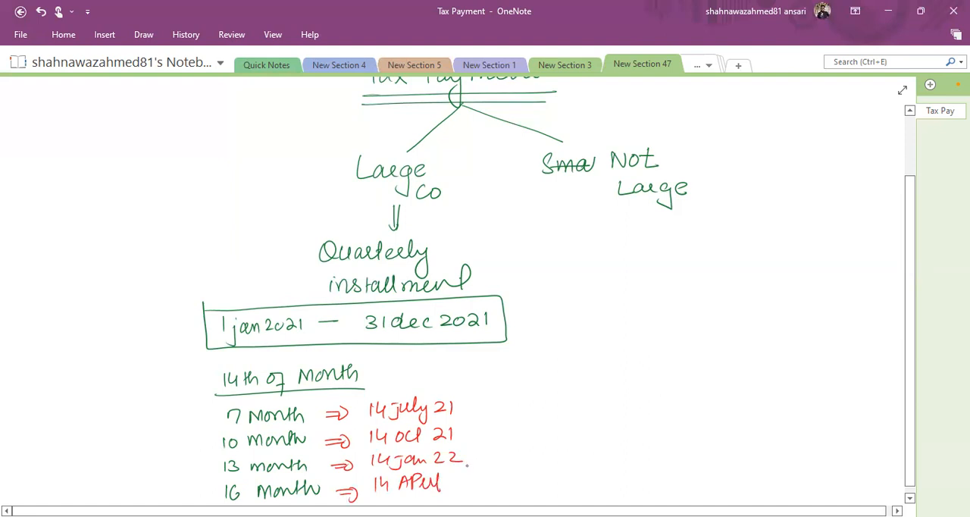
text(22)
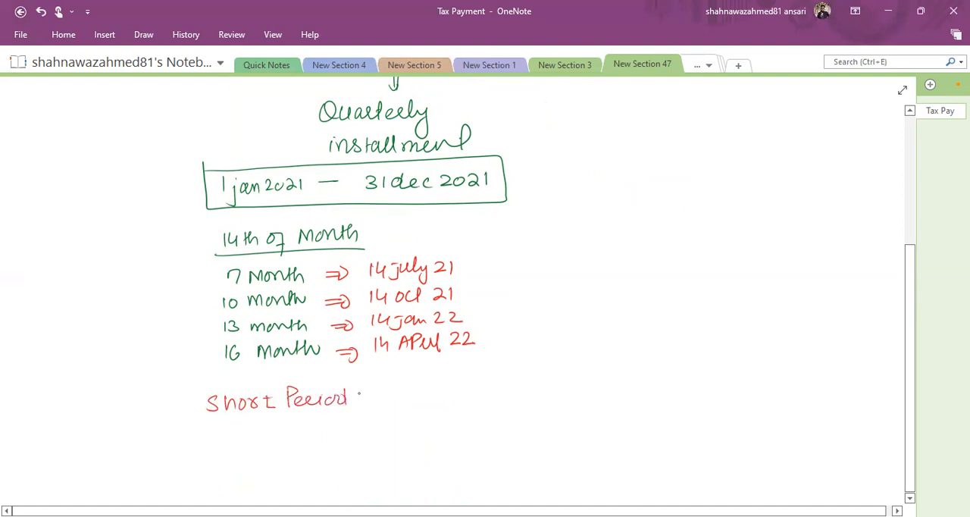
- Complete 'Short Period ⇒ 8 month' and underline the line
drag(364, 397, 424, 394)
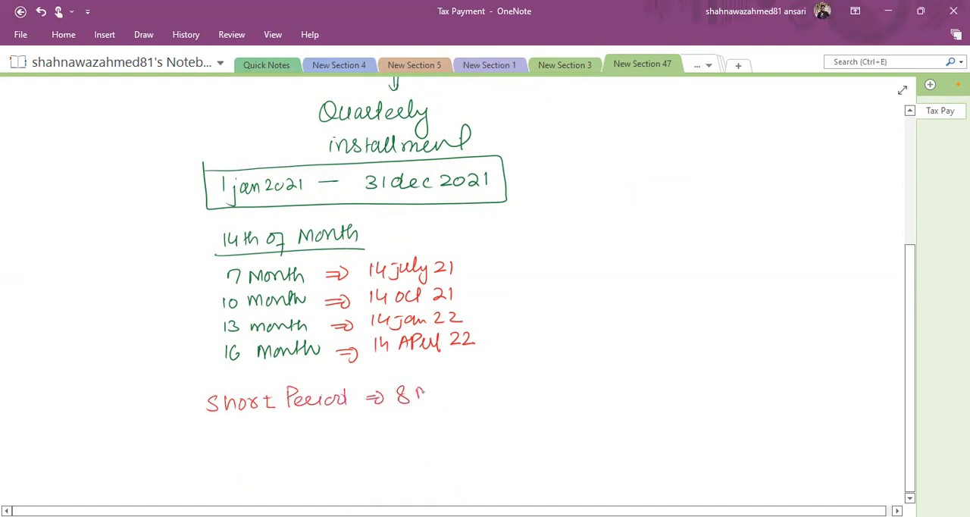
drag(425, 391, 482, 391)
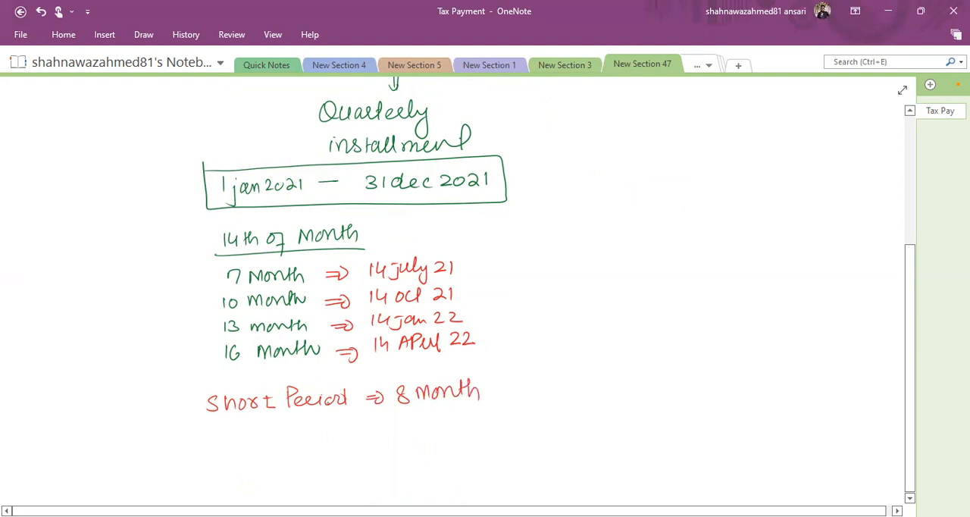
drag(200, 422, 488, 412)
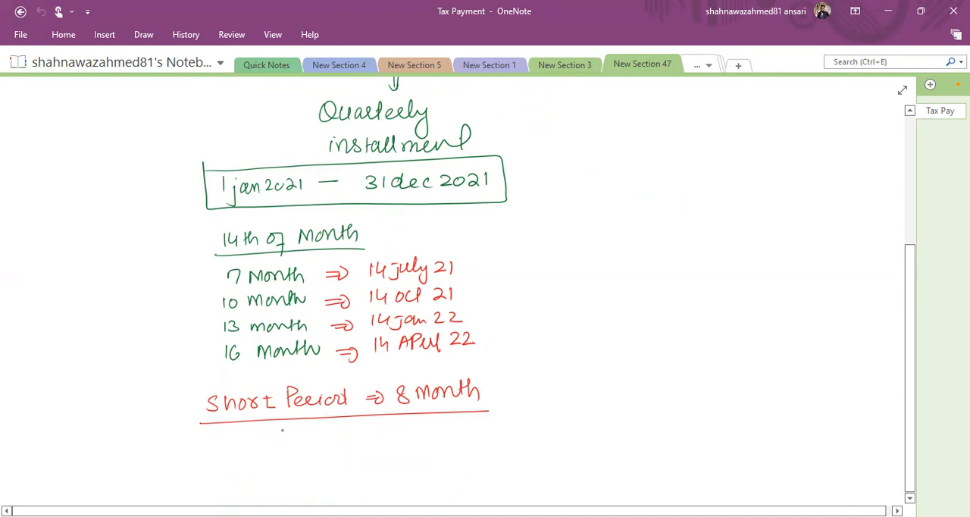
- Handwrite the range '1 jan 21 — 31 Aug 21' and begin the '7 month ⇒' entry
text(1 jan)
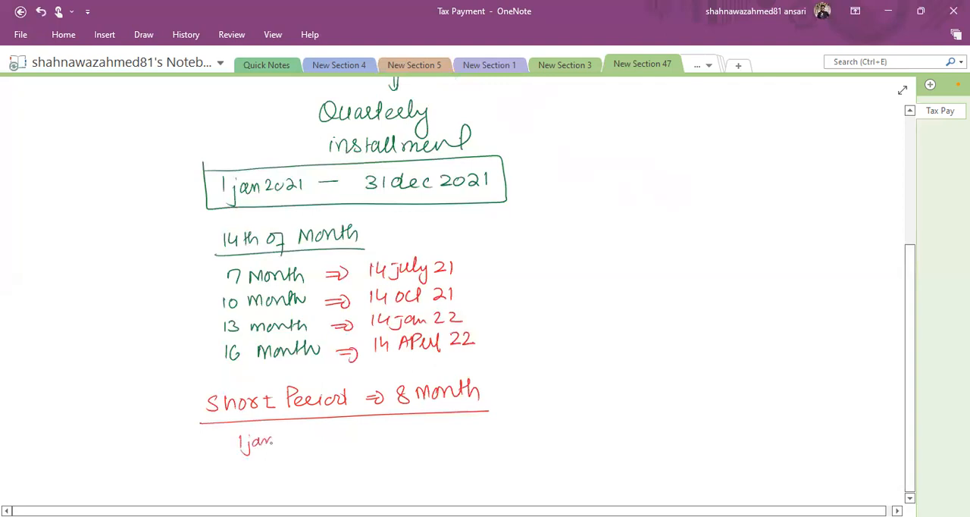
text(21 — 31 Aug 2)
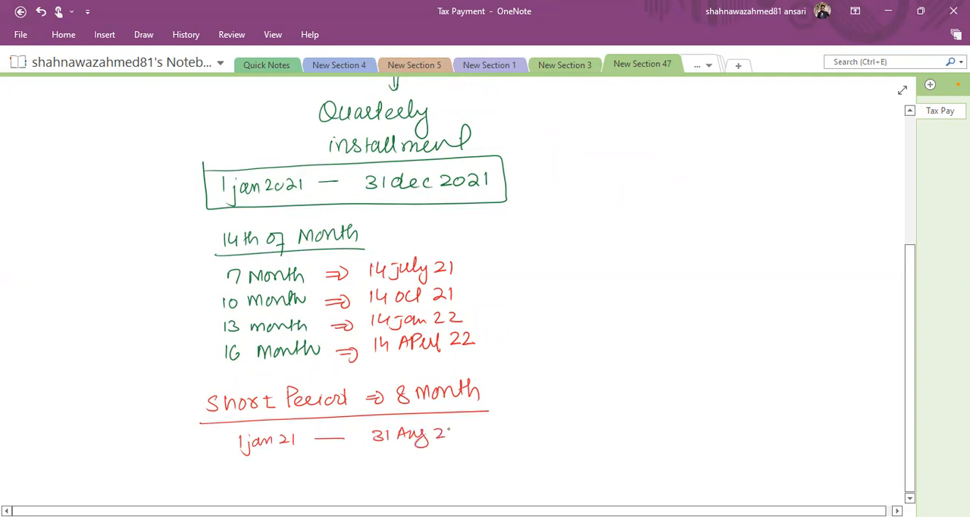
text(1)
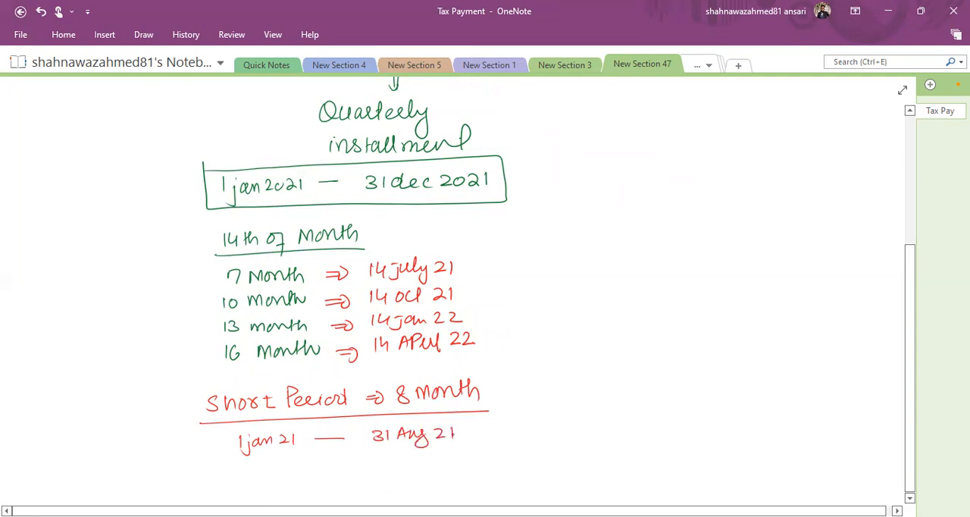
scroll(down, 3)
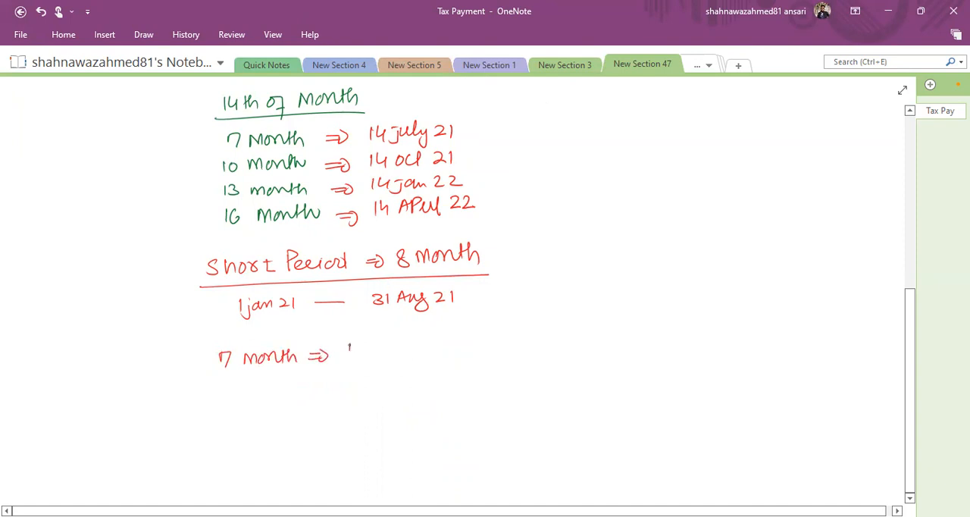
- Map 7, 10 and 12 month to 14 july 21, 14 oct 21 and 14 Dec 21, circling '8 month'
drag(346, 352, 410, 351)
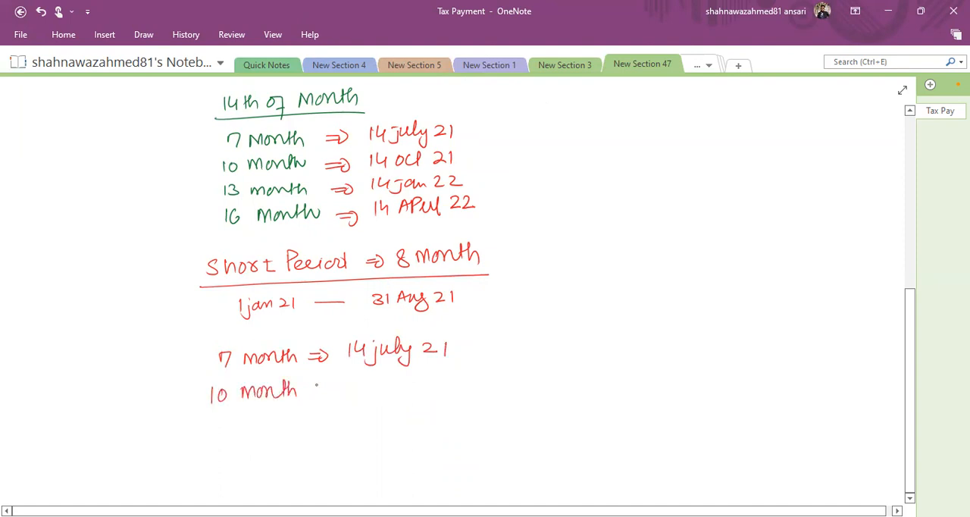
drag(306, 388, 371, 382)
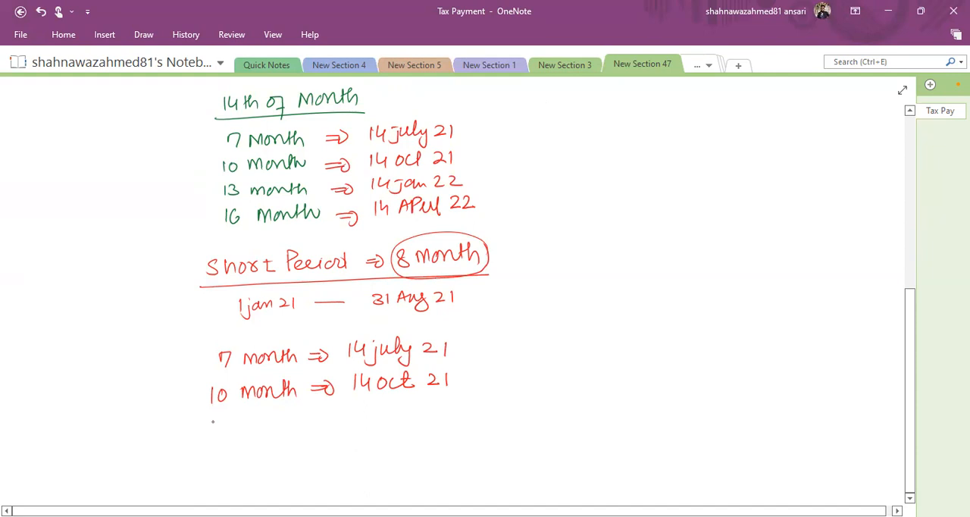
drag(213, 423, 273, 423)
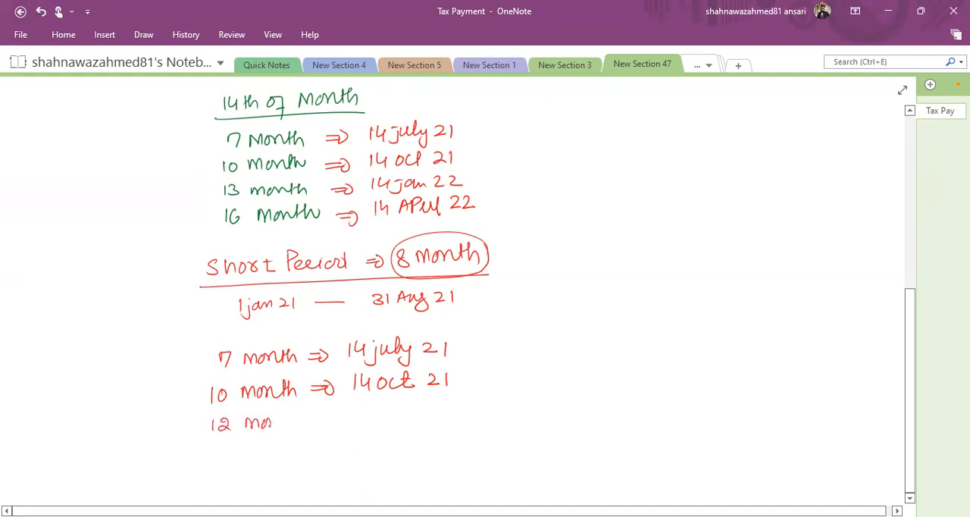
drag(273, 423, 336, 421)
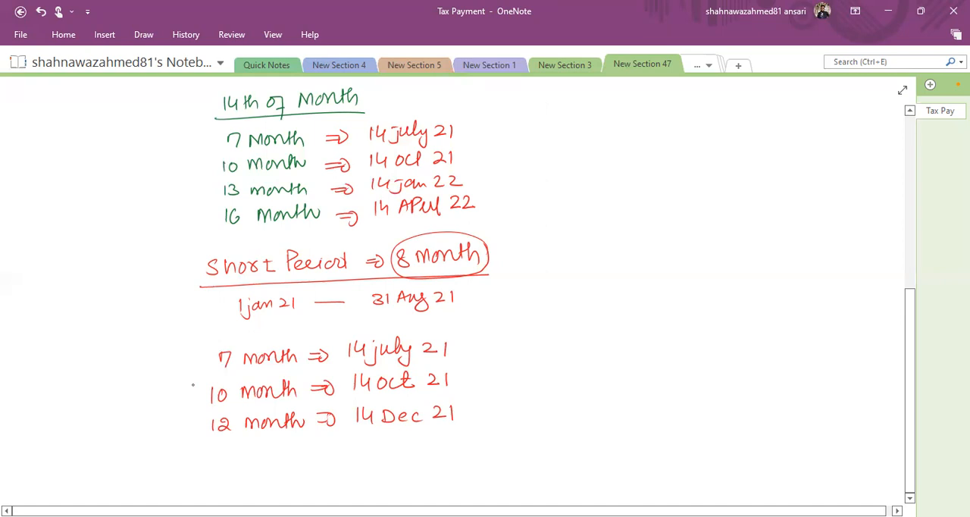
scroll(down, 3)
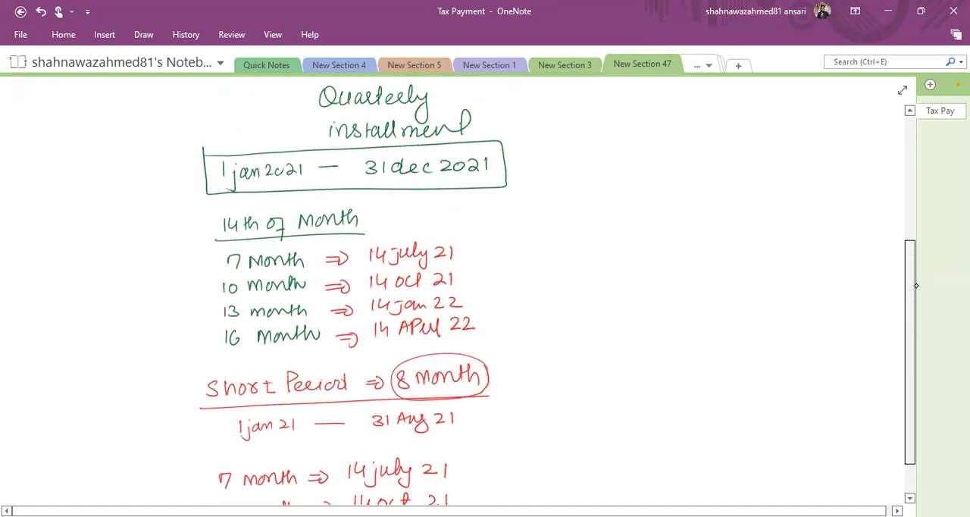
scroll(down, 3)
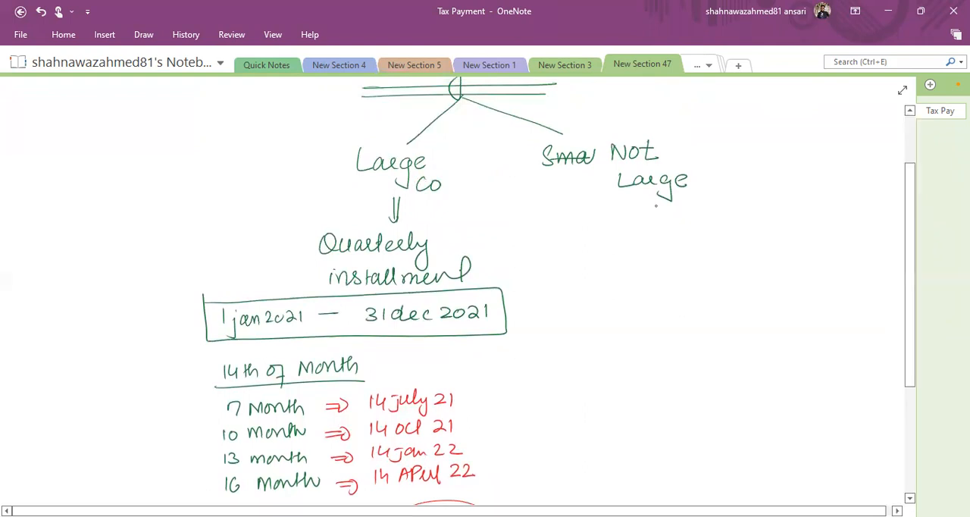
- Under Not Large, draw an arrow and write '9 months & one day after AP'
drag(652, 212, 710, 228)
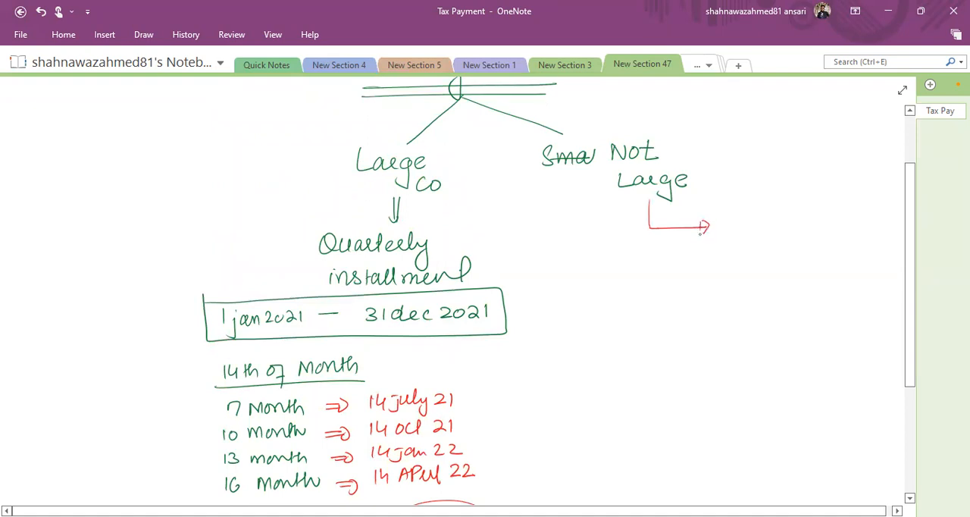
drag(639, 261, 679, 261)
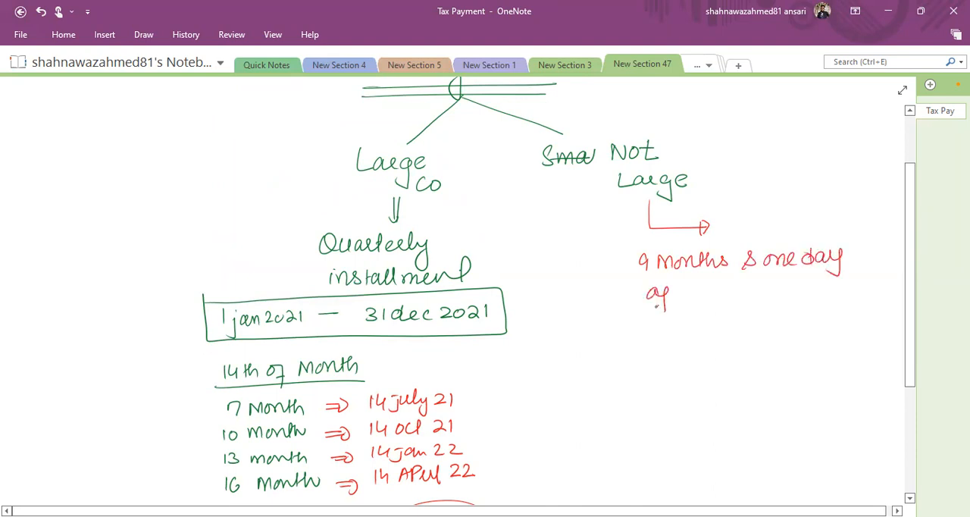
text(after A1)
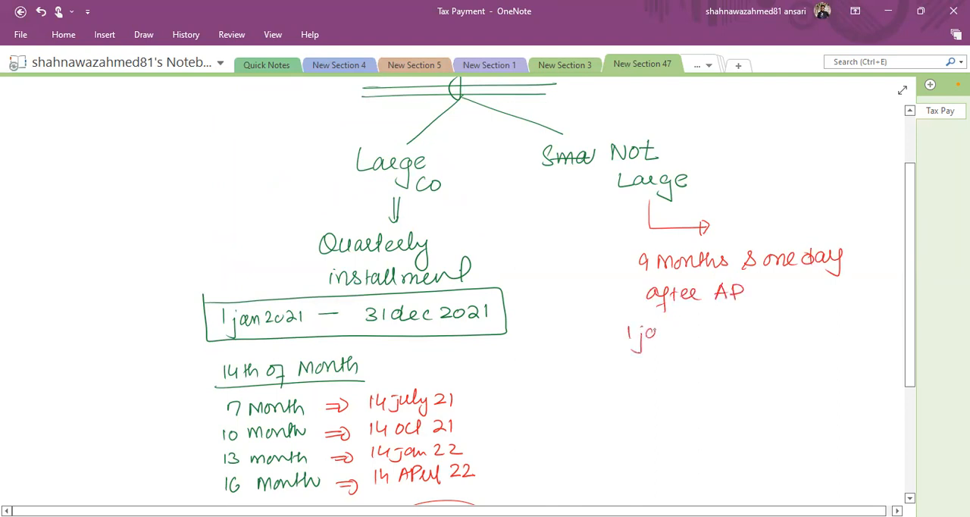
- Write the example '1 jan 21 — 31 dec 21' giving due date 1 Oct 22
drag(640, 337, 701, 334)
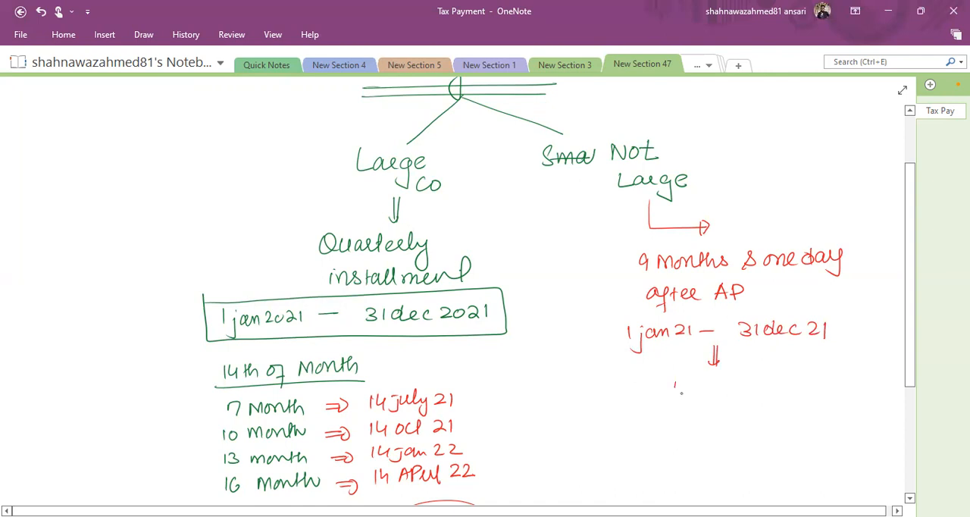
drag(673, 388, 767, 388)
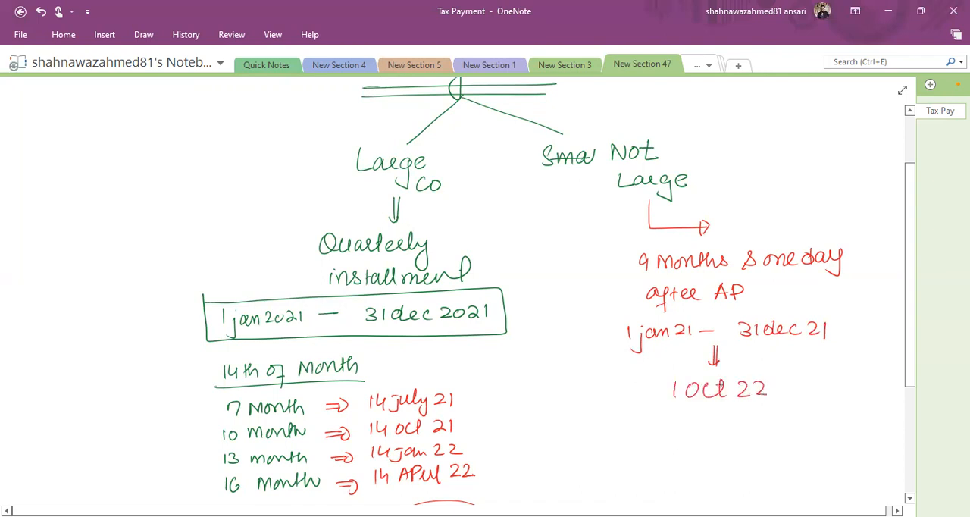